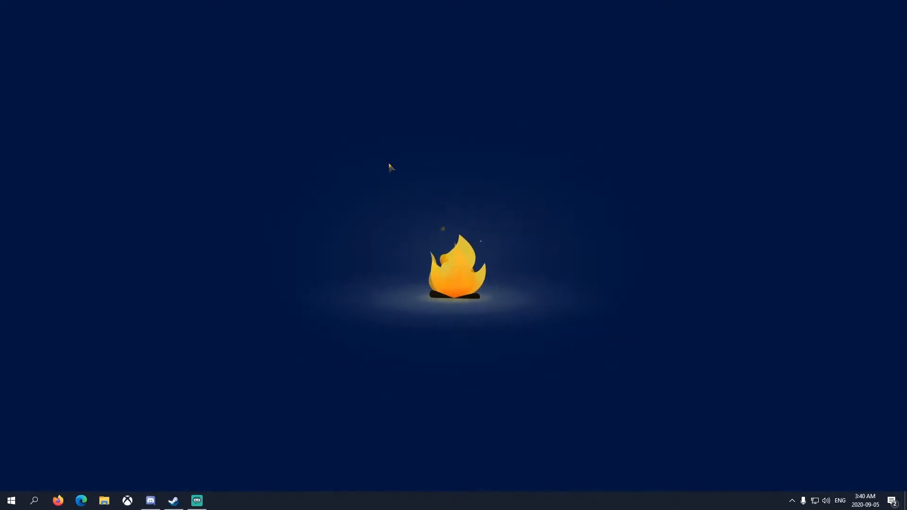
mouse_move(338, 245)
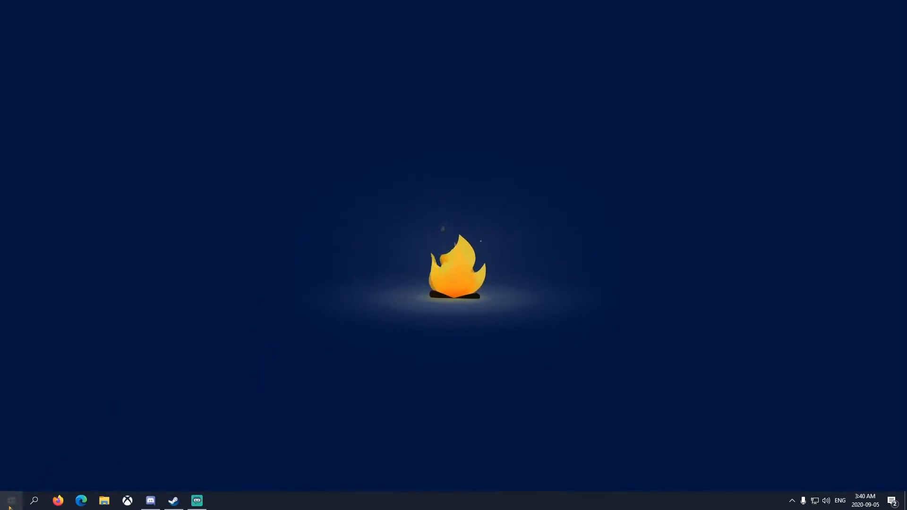
mouse_move(10, 501)
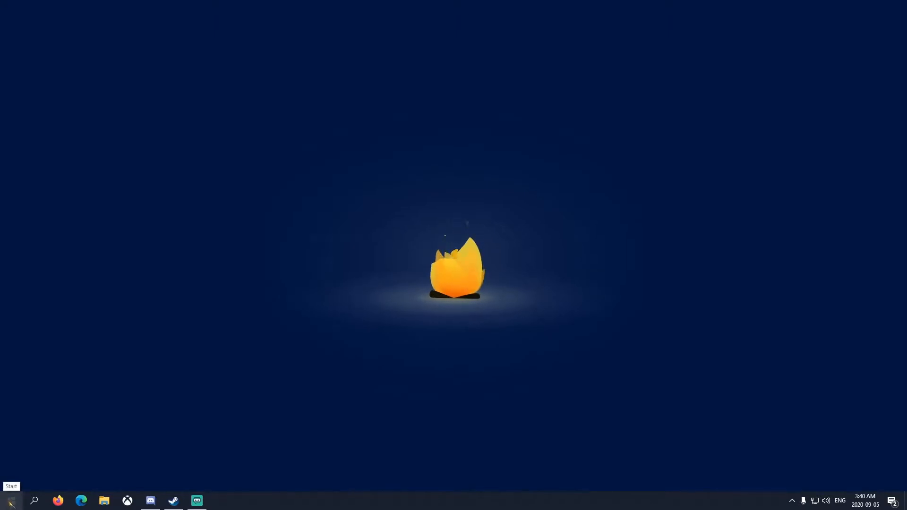
Reach the Windows Defender Firewall page via Control Panel's System and Security
click(10, 500)
text(control)
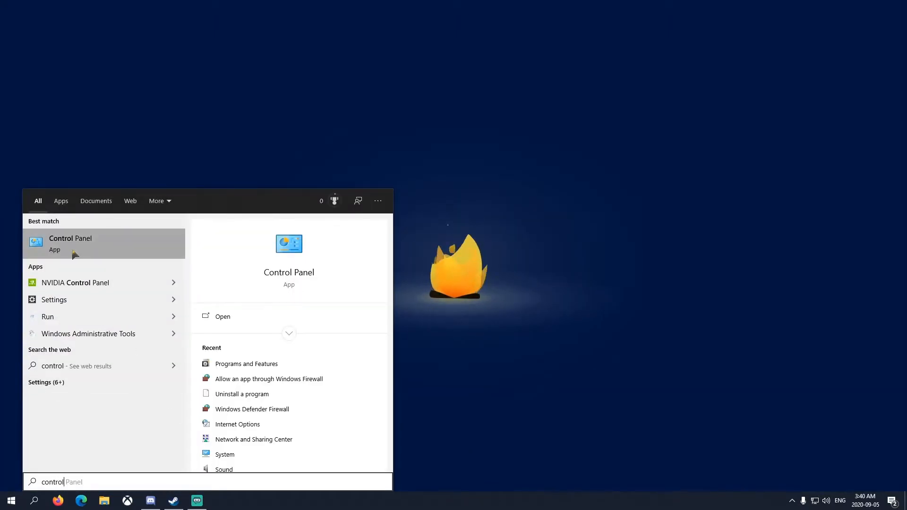
click(70, 243)
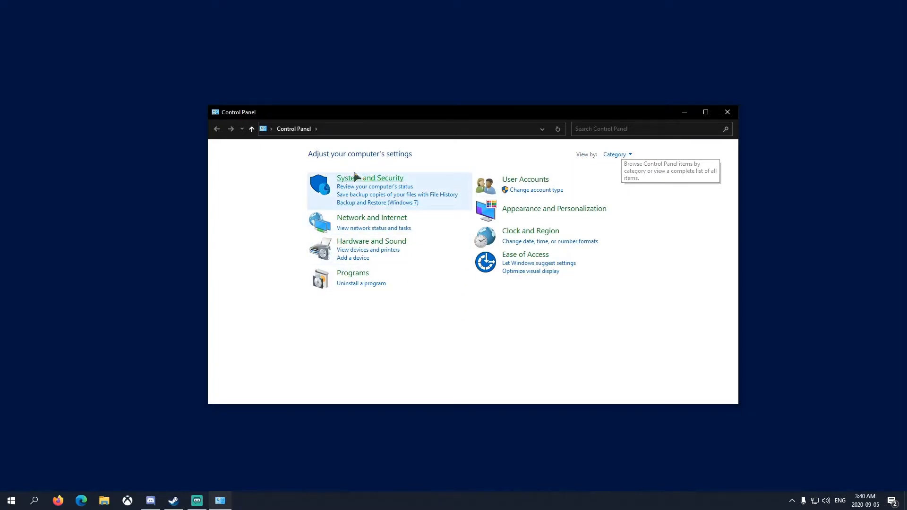
click(369, 177)
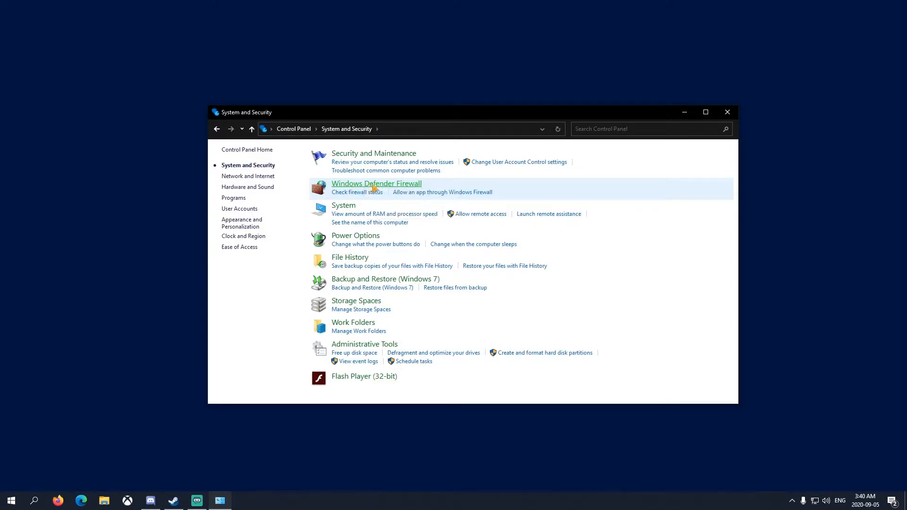
click(376, 183)
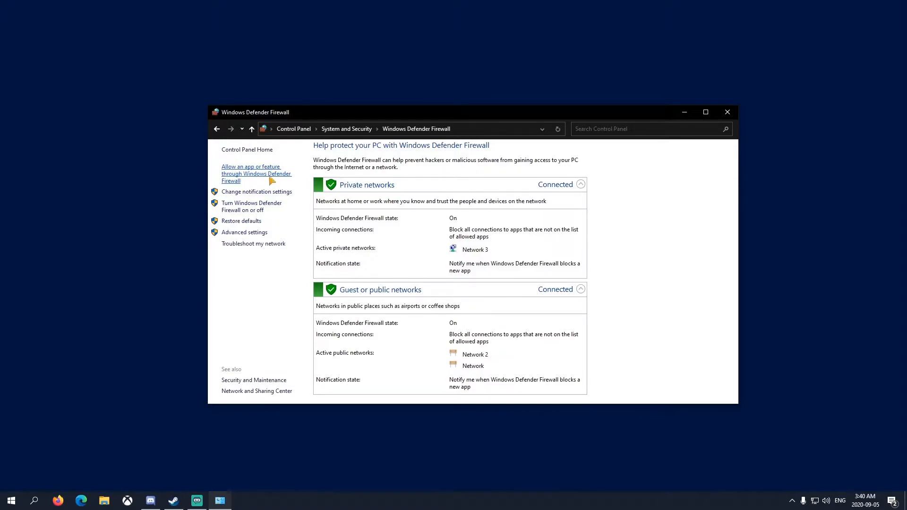
click(257, 174)
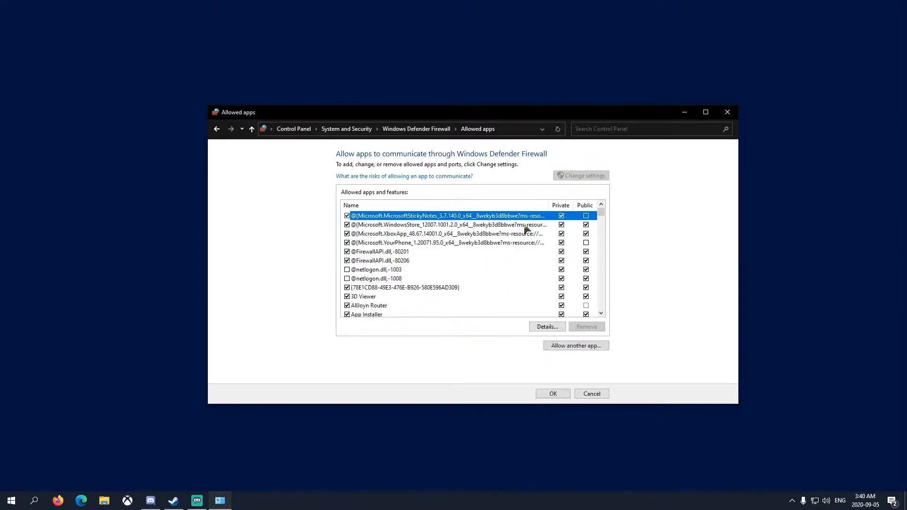
scroll(down, 3)
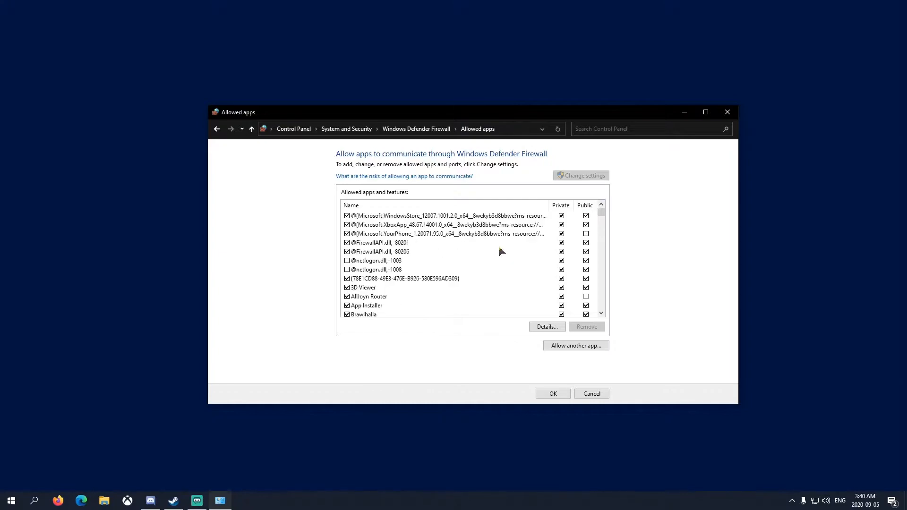
scroll(down, 3)
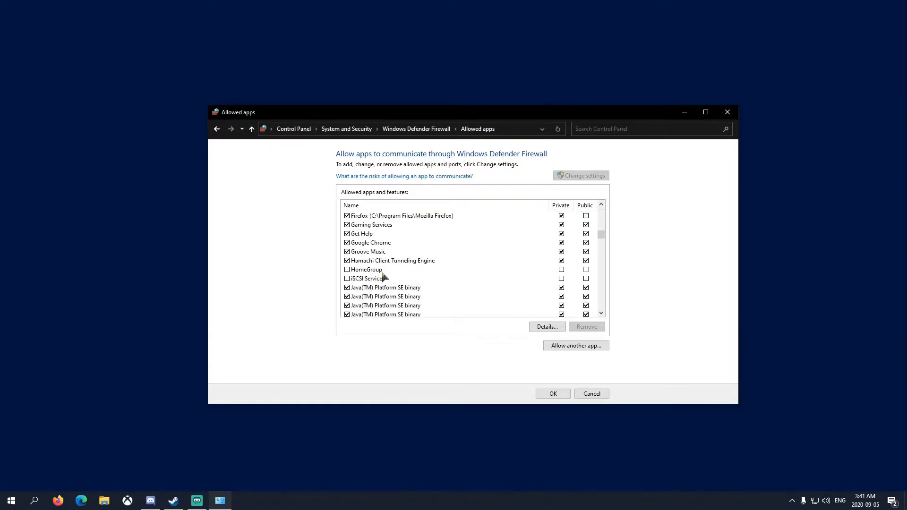
scroll(down, 3)
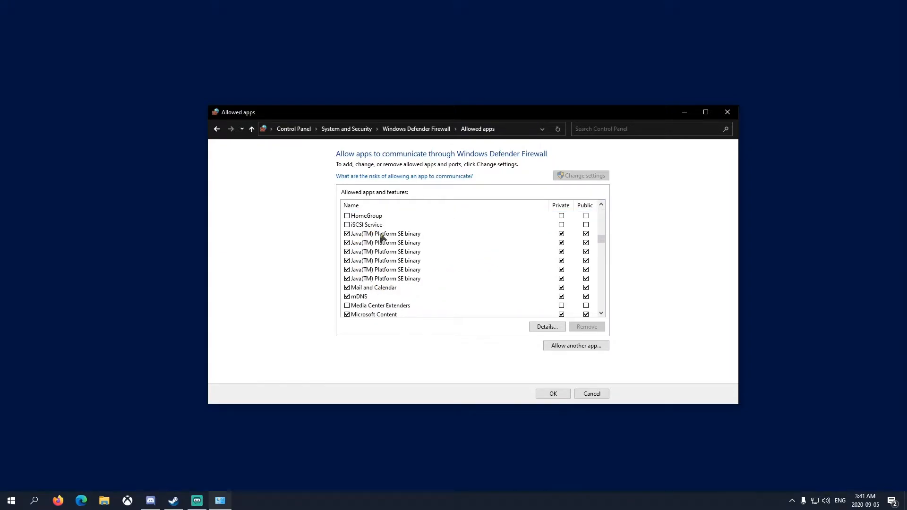
click(386, 277)
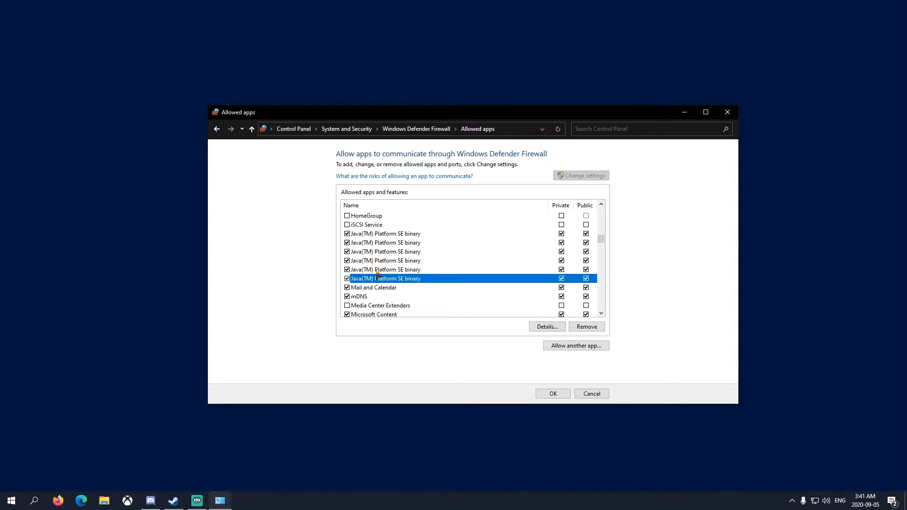
mouse_move(380, 238)
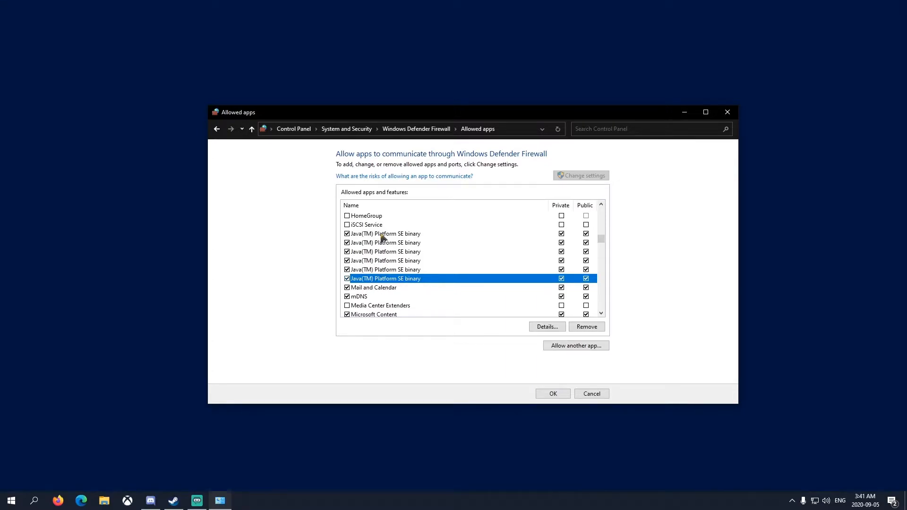
click(385, 233)
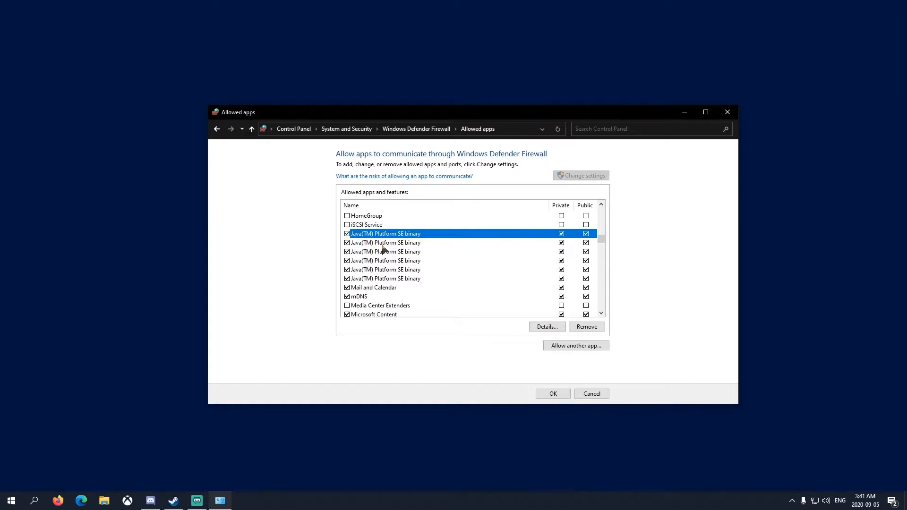
mouse_move(447, 240)
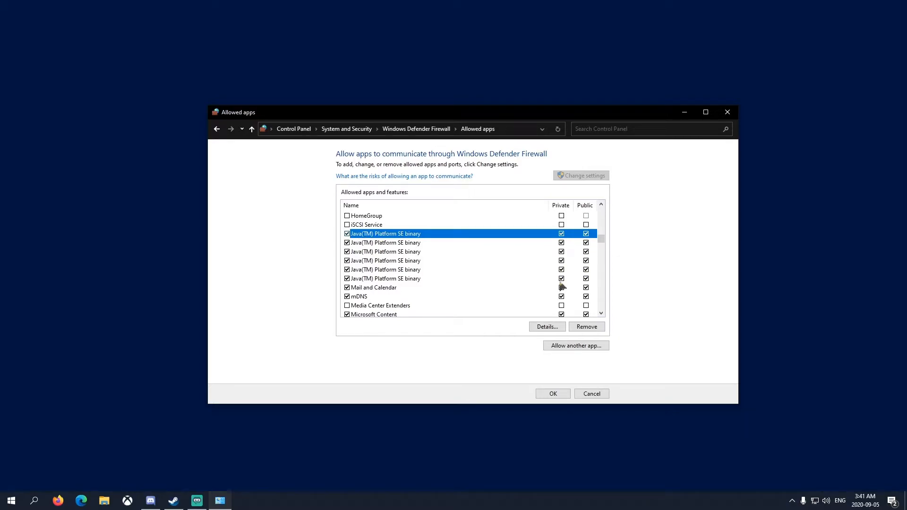
click(561, 233)
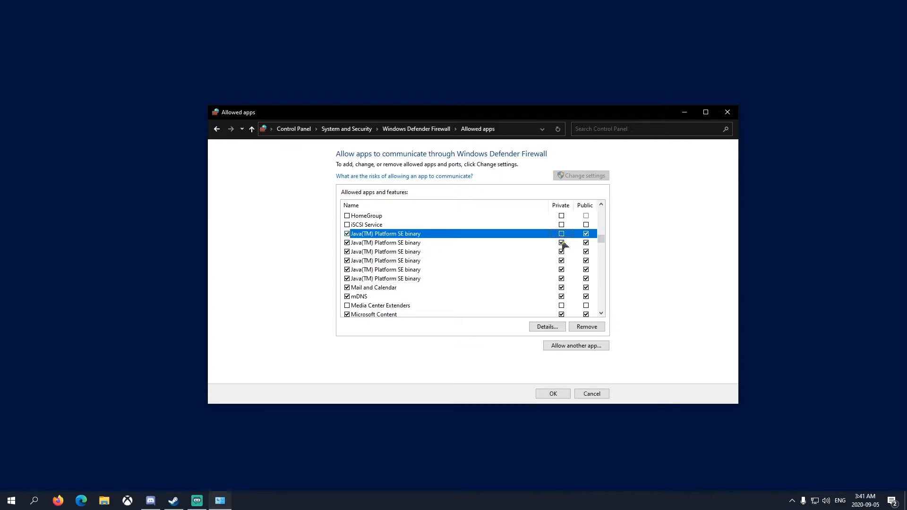
click(560, 233)
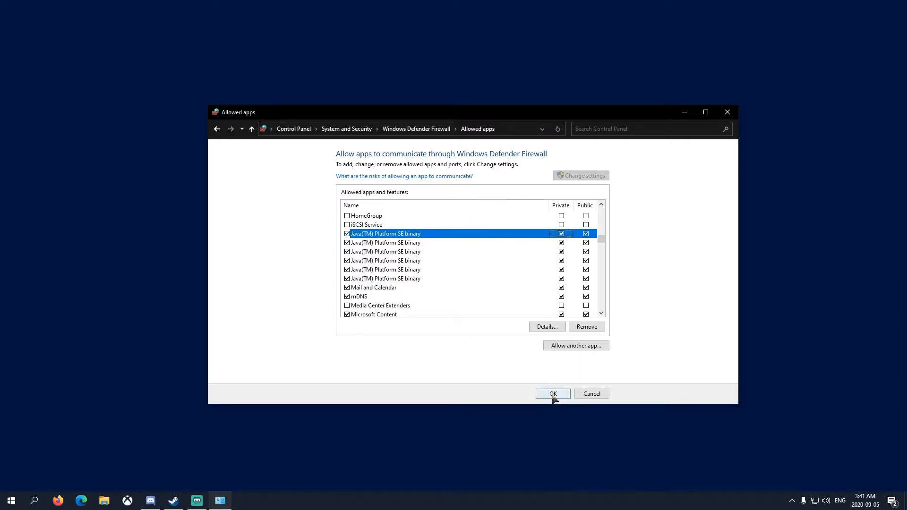
click(552, 393)
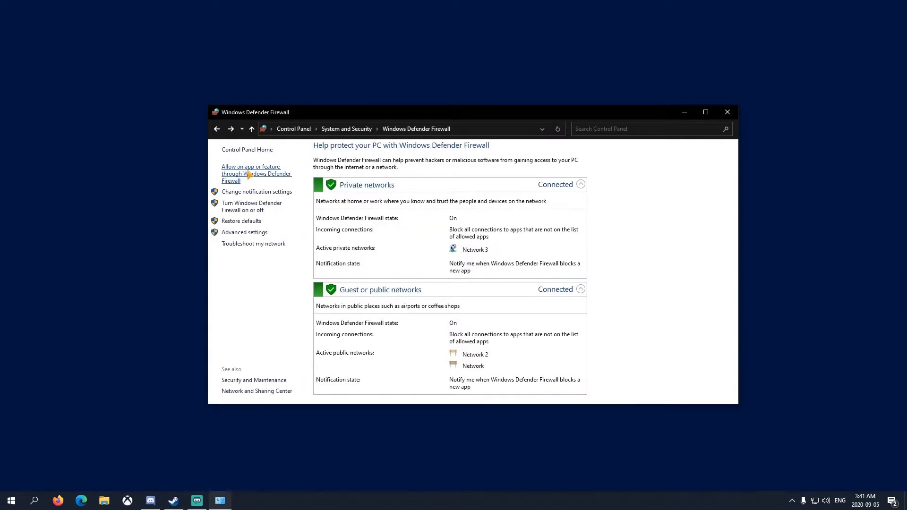
Start allowing another app through the firewall and browse for its program file
click(251, 174)
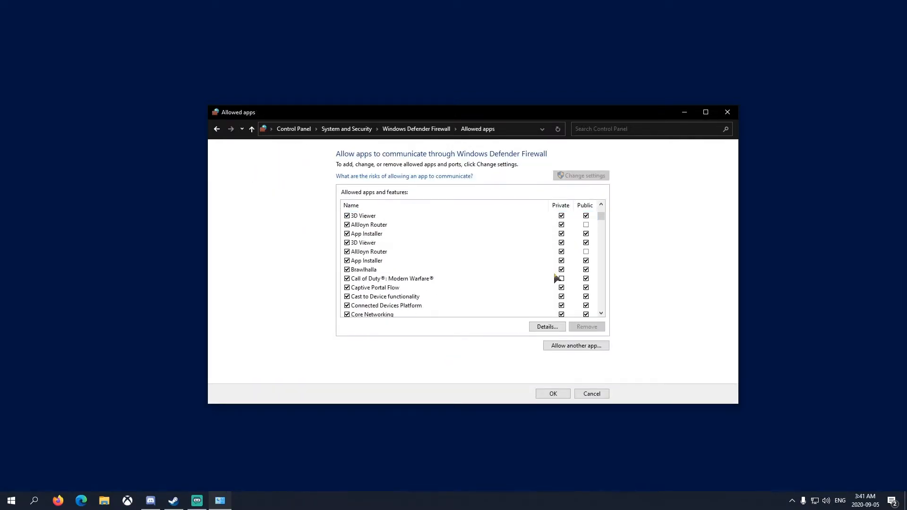
scroll(down, 3)
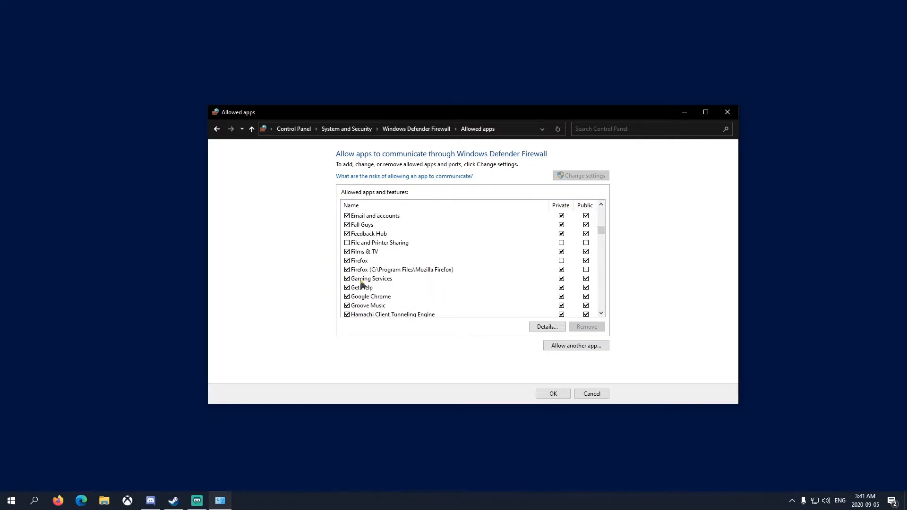
scroll(down, 3)
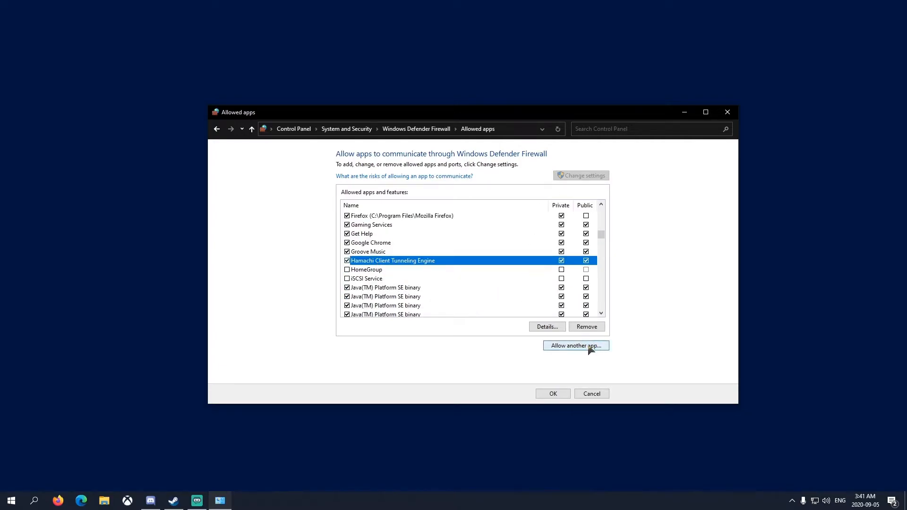
click(575, 346)
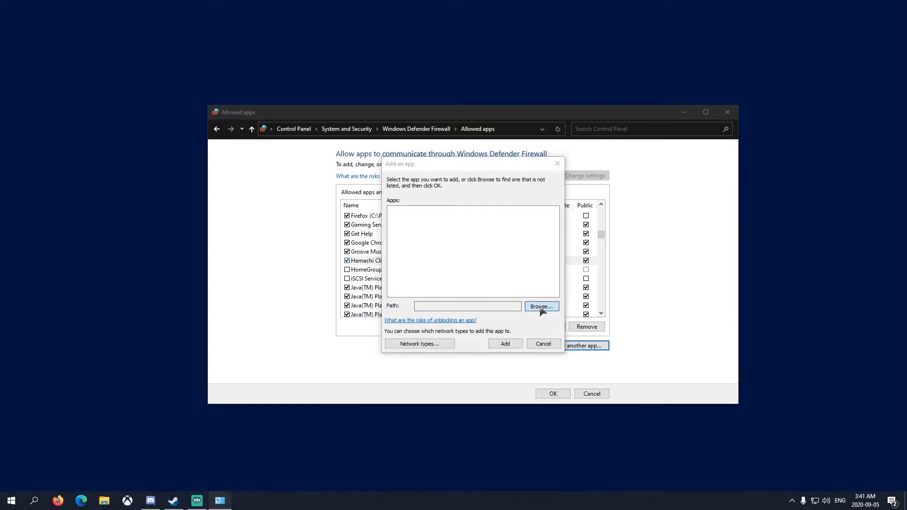
click(540, 306)
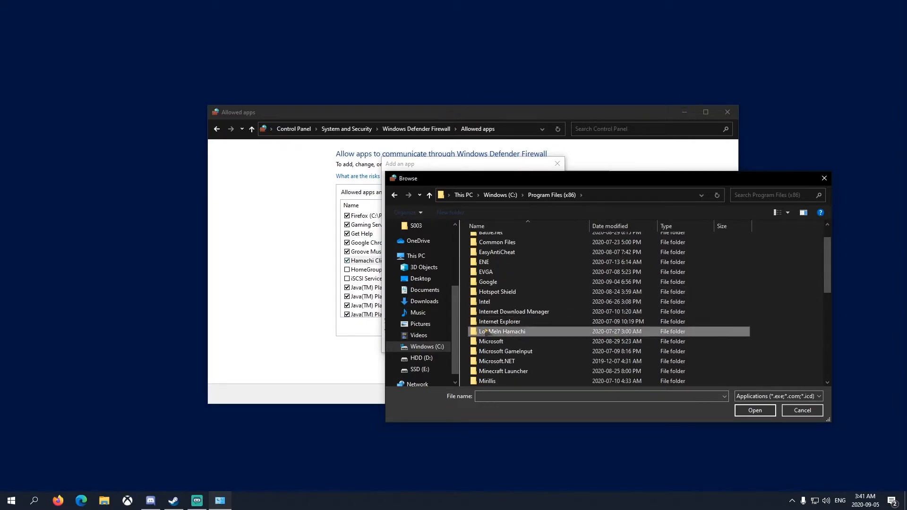
Add hamachi-2 from LogMeIn Hamachi\x64 to the allowed apps list
double_click(501, 330)
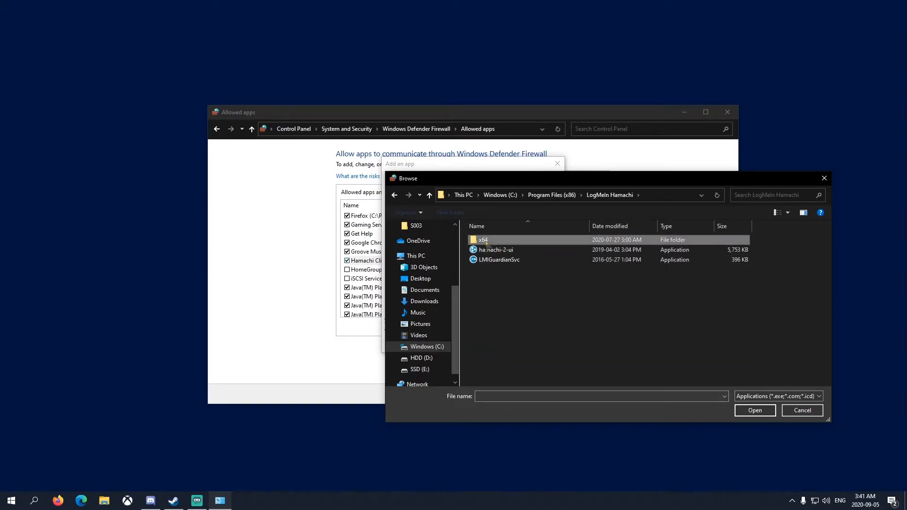
double_click(482, 239)
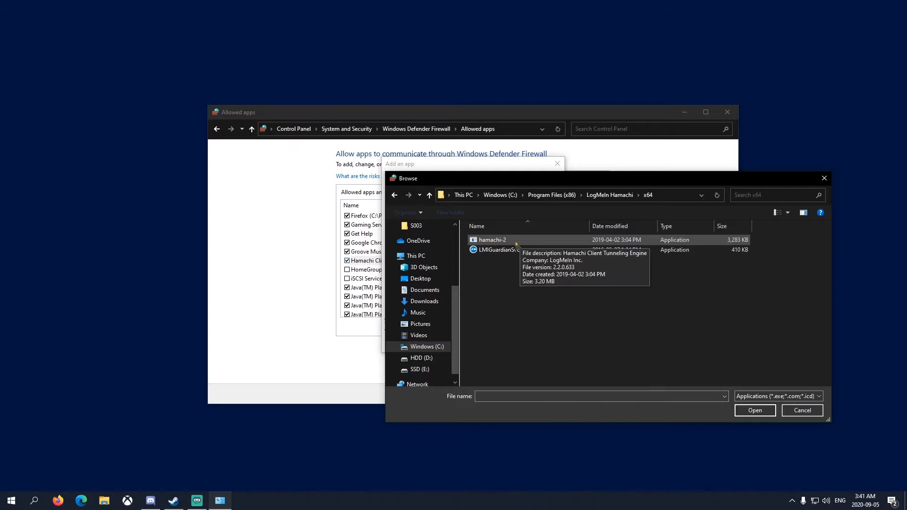
click(492, 239)
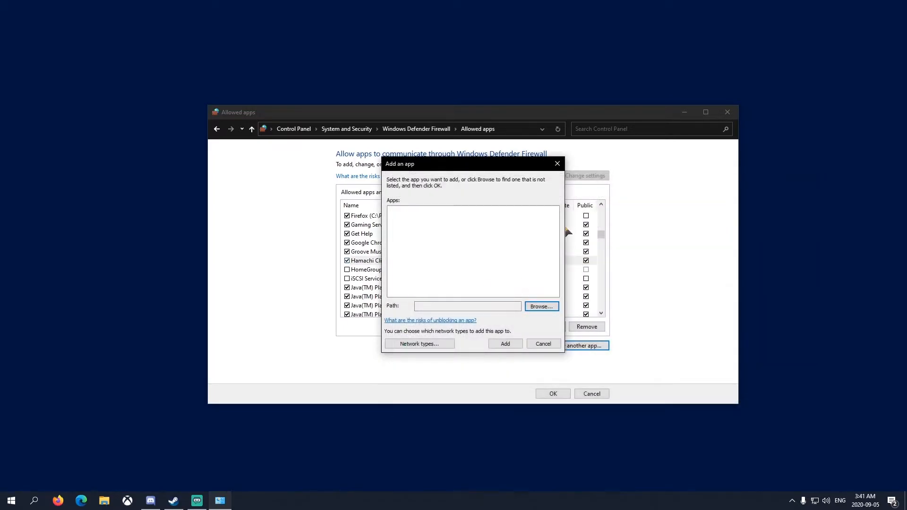
click(543, 344)
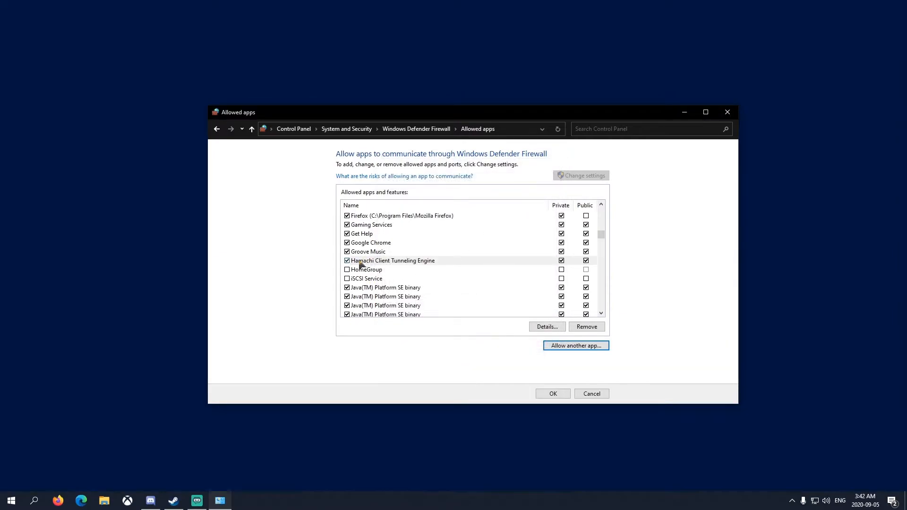
Check the Hamachi Client Tunneling Engine entry and confirm the allowed apps changes
click(392, 260)
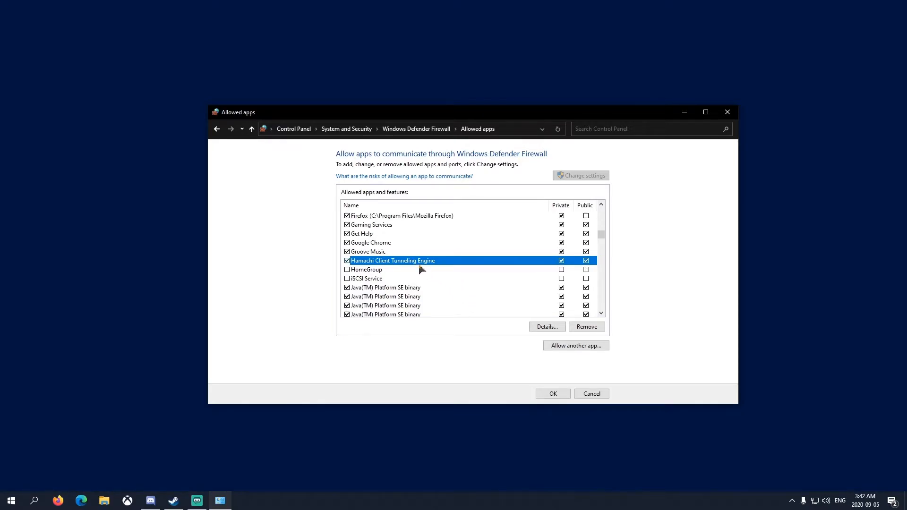
scroll(down, 3)
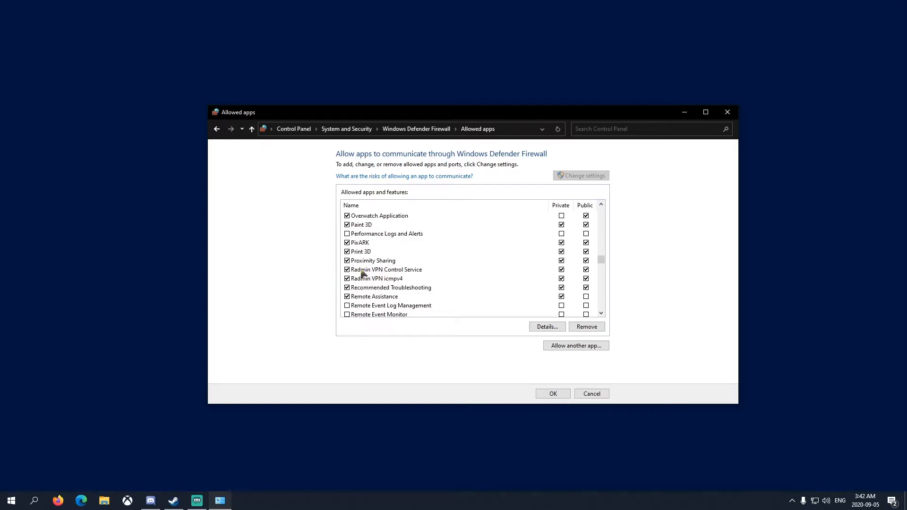
click(375, 278)
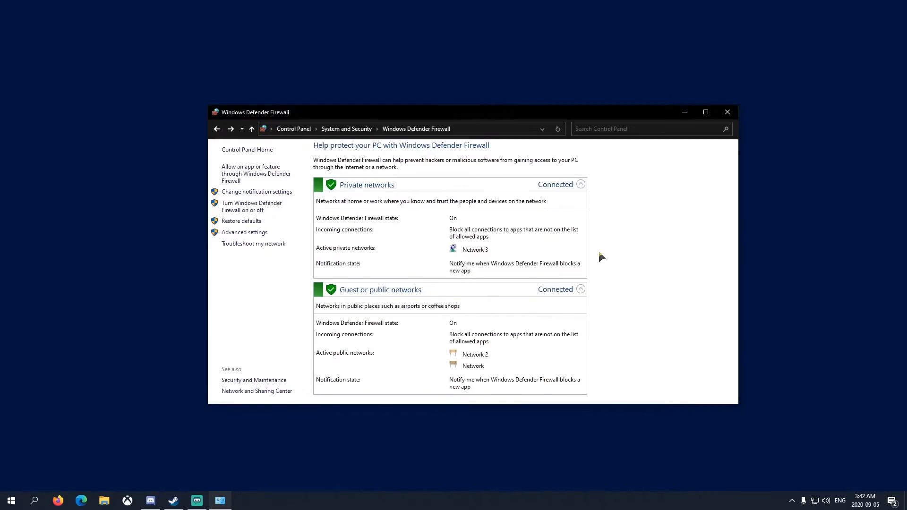
Close the firewall settings window, leaving only the desktop
click(726, 112)
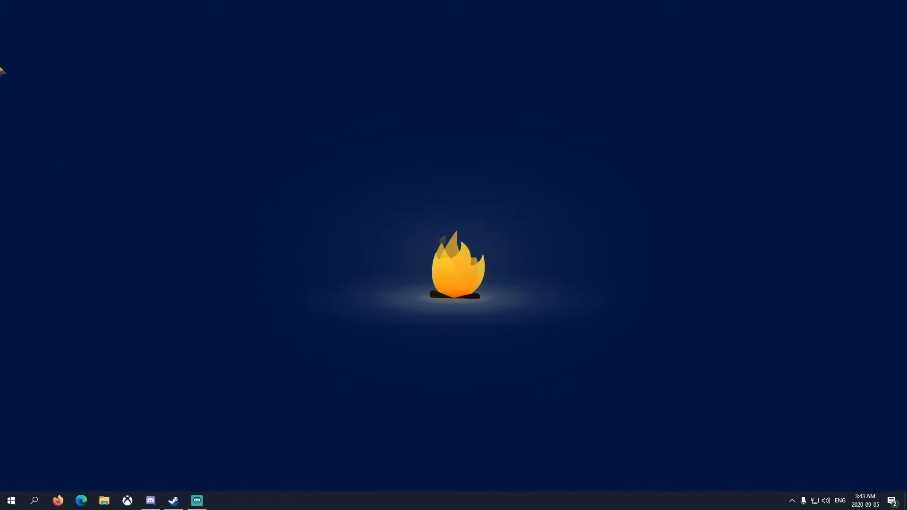
Launch Minecraft Launcher and show options for the Latest release installation
click(10, 500)
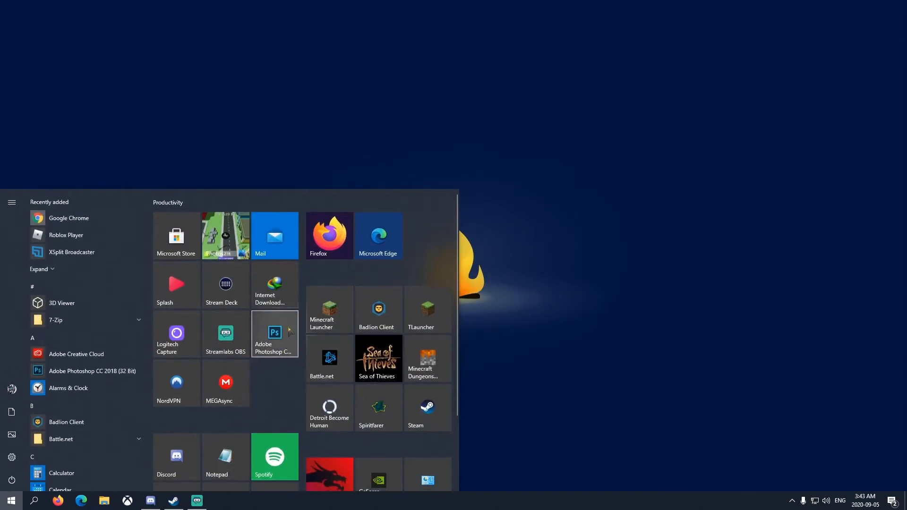
click(329, 310)
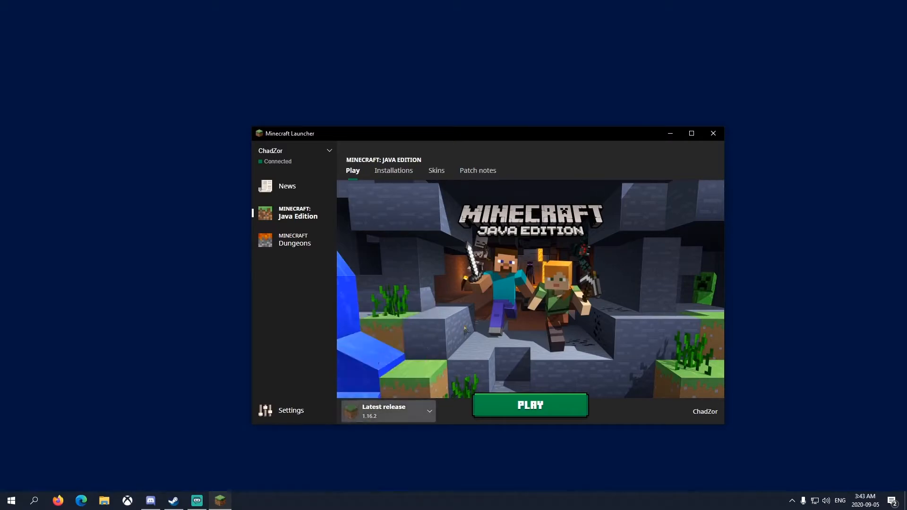
drag(289, 133, 262, 117)
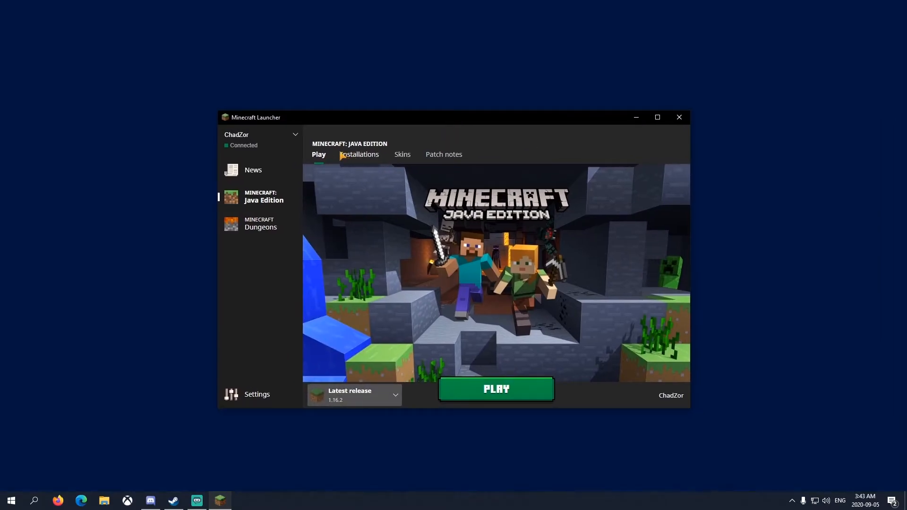
click(359, 154)
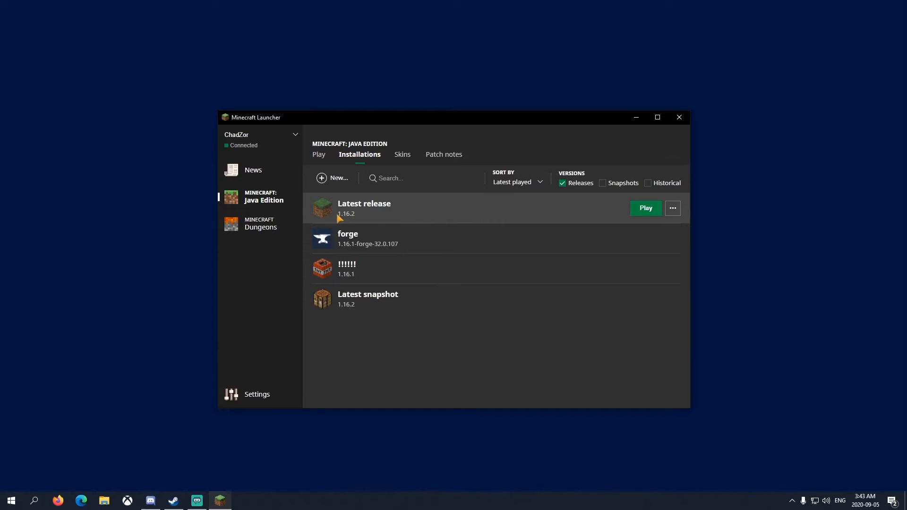
click(671, 208)
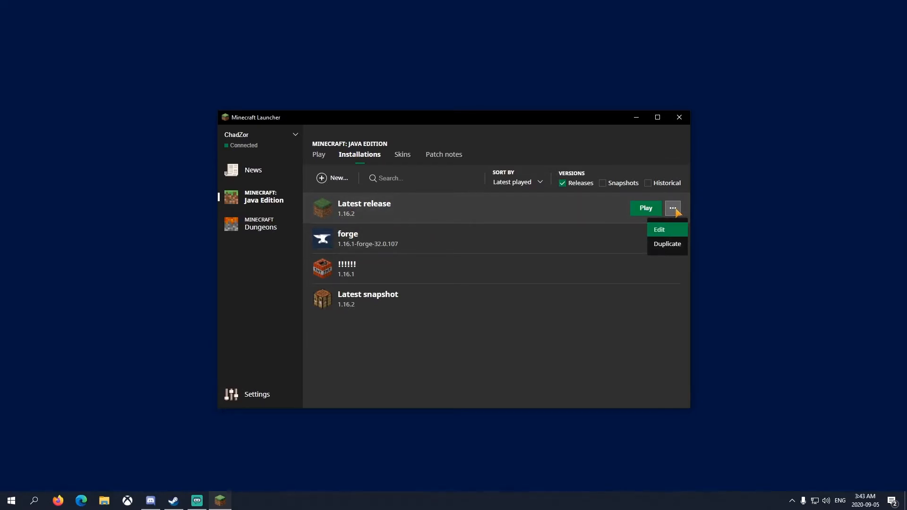
Edit Latest release so its JVM arguments use -Xmx5G instead of -Xmx2G, and save
click(658, 229)
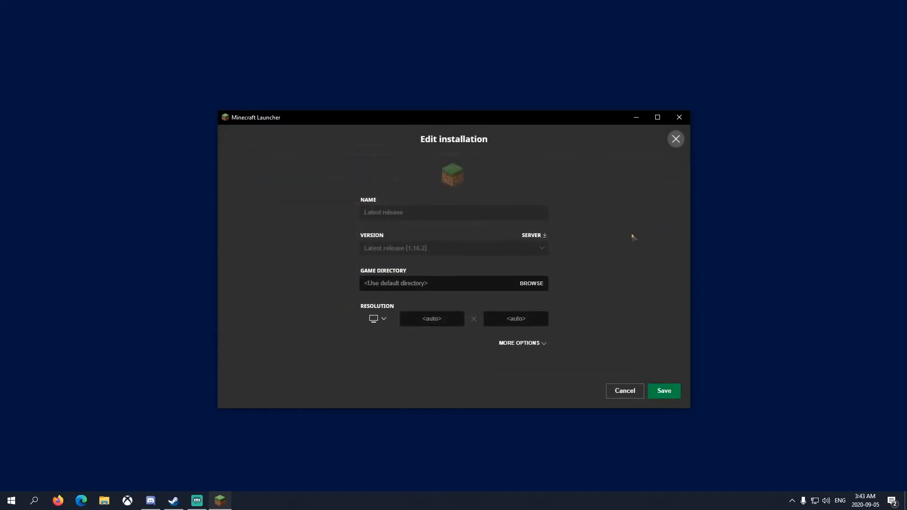
click(518, 342)
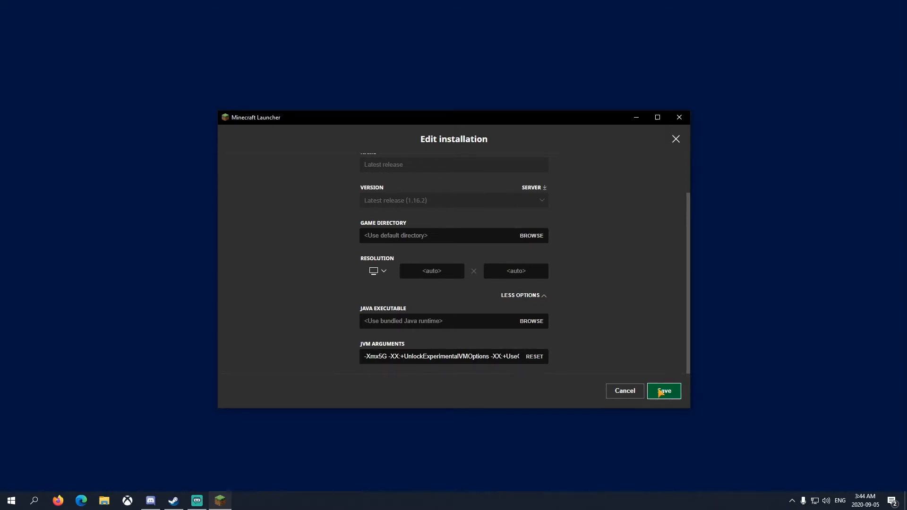
click(663, 390)
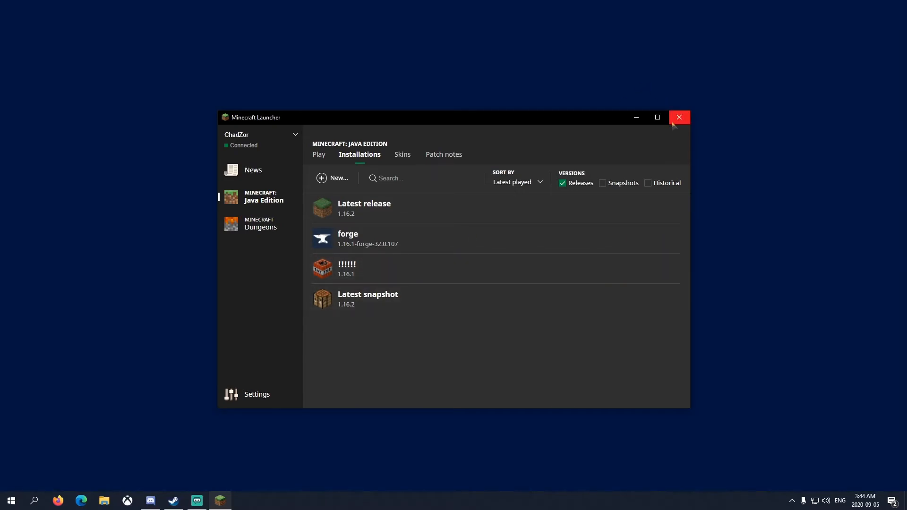
mouse_move(679, 117)
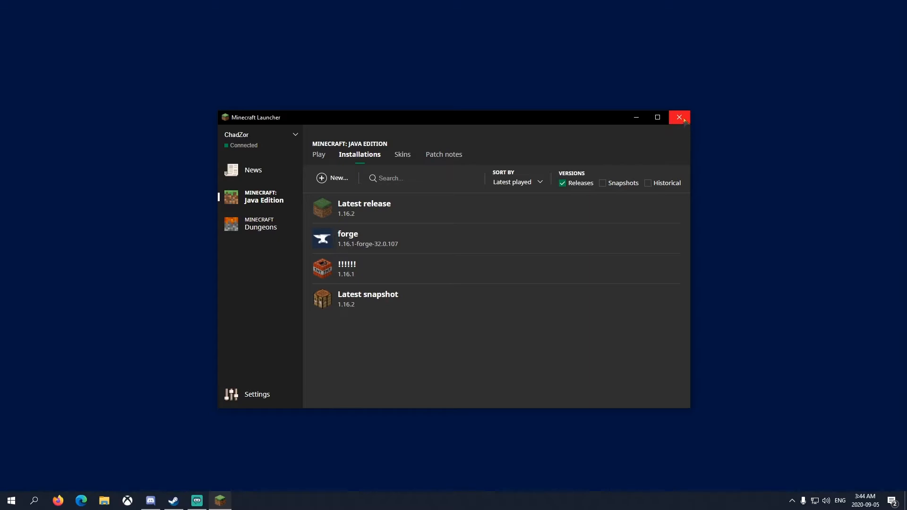
Close the launcher and open the Minecraft Server 1.16.1 folder in File Explorer
click(680, 117)
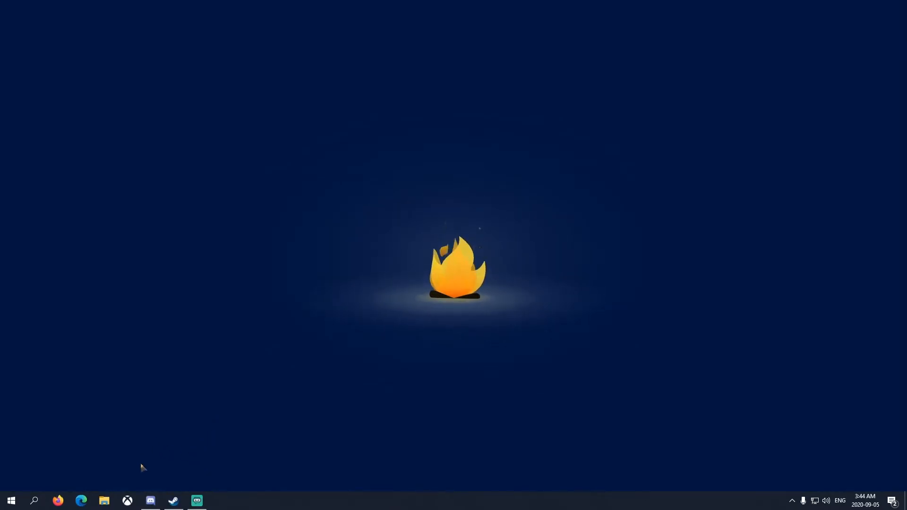
click(104, 501)
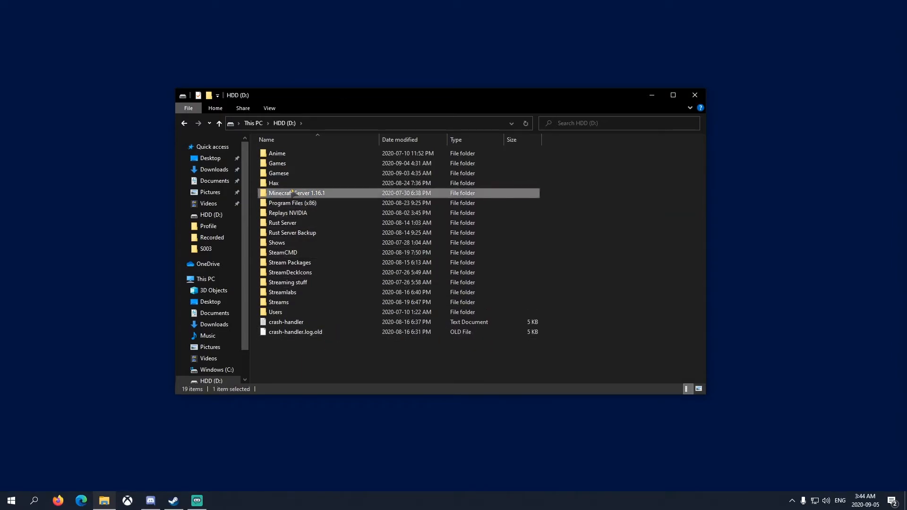
double_click(297, 193)
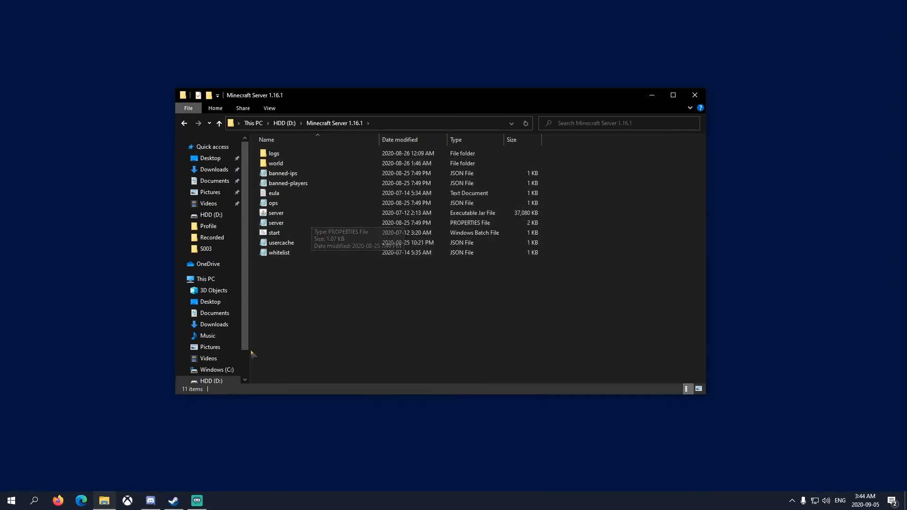
click(274, 233)
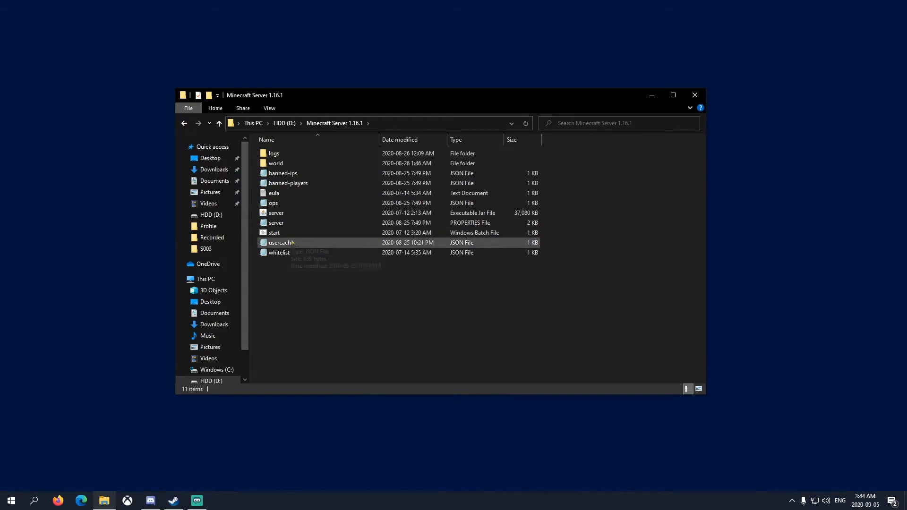
mouse_move(300, 214)
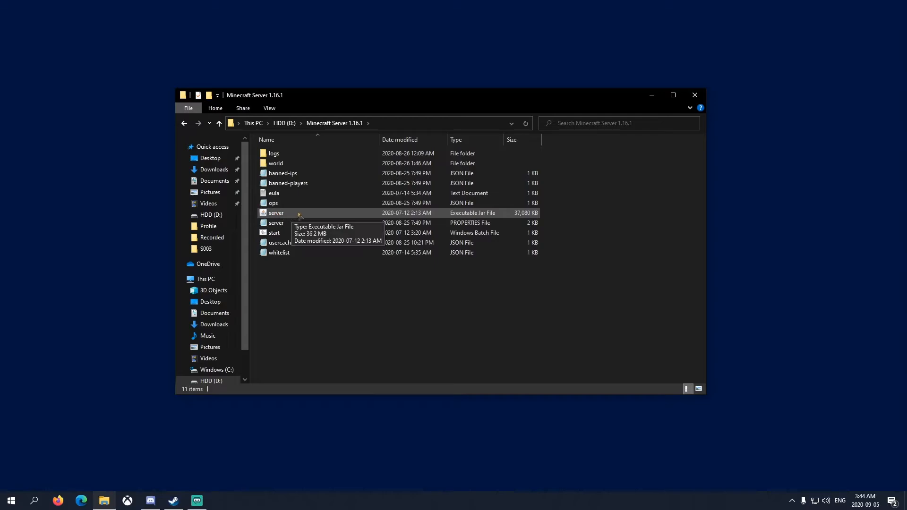
mouse_move(313, 290)
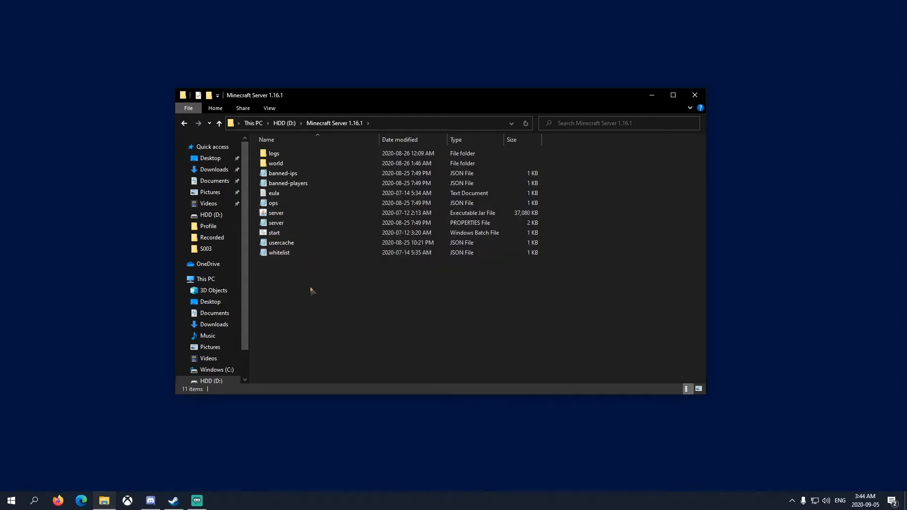
Create a new text document in the server folder and bring up actions for start.bat
right_click(310, 291)
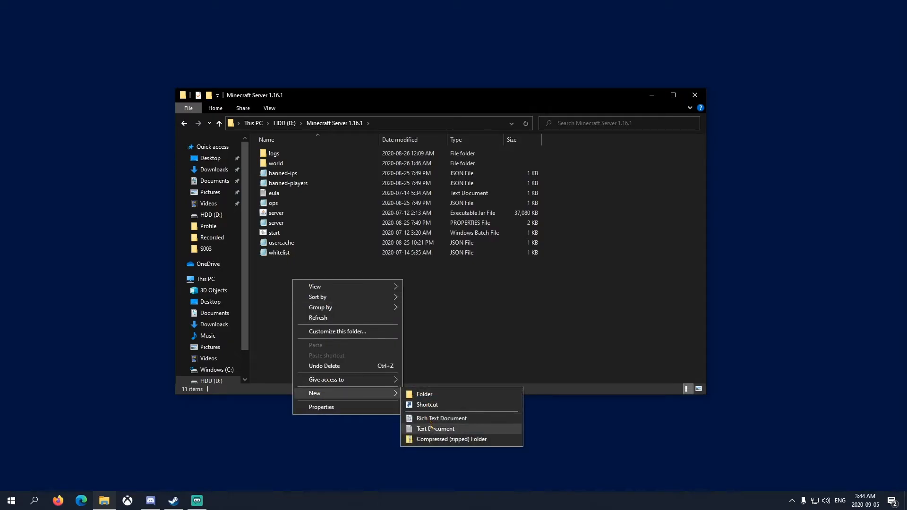
click(435, 428)
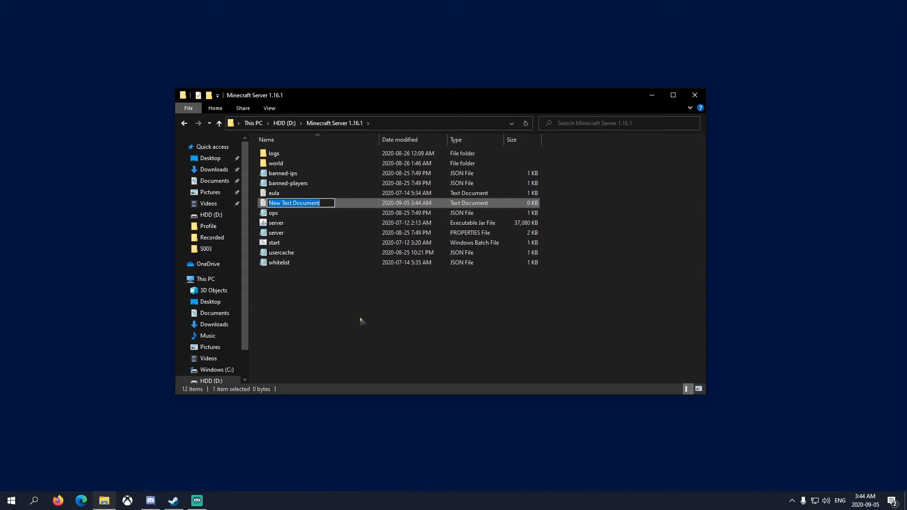
double_click(294, 202)
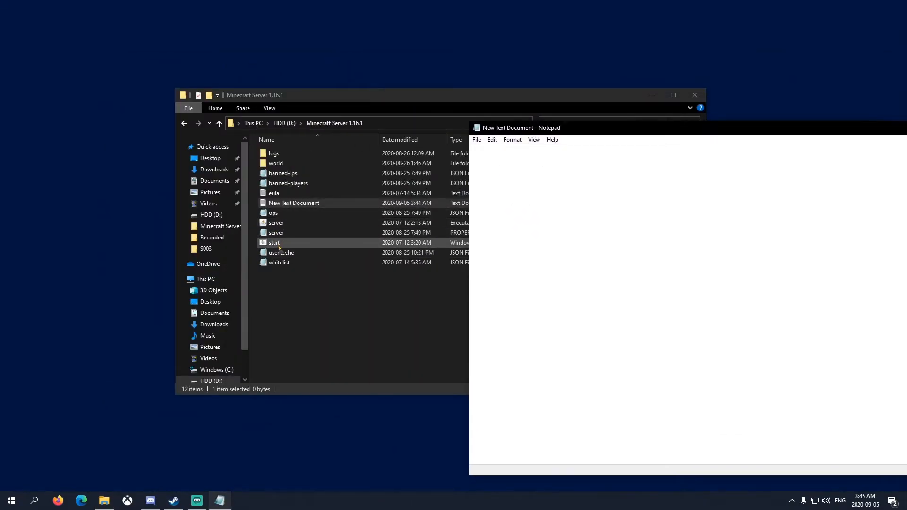
right_click(274, 243)
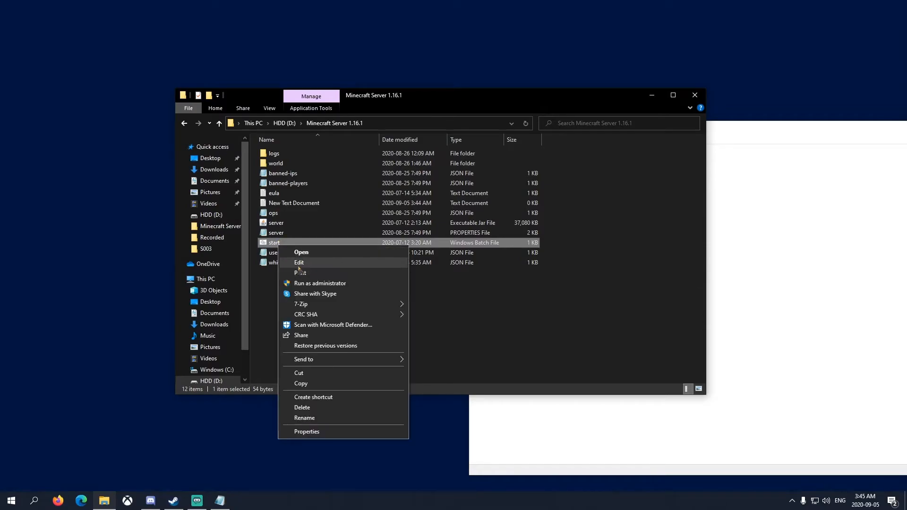
Copy start.bat's command into the new document with -Xmx12000M -Xms8000M and pause
click(300, 263)
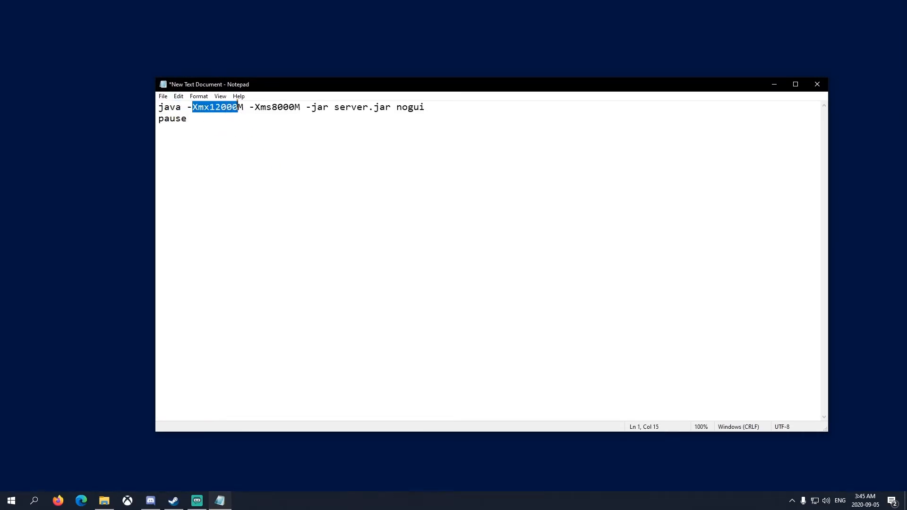
key(shift+right)
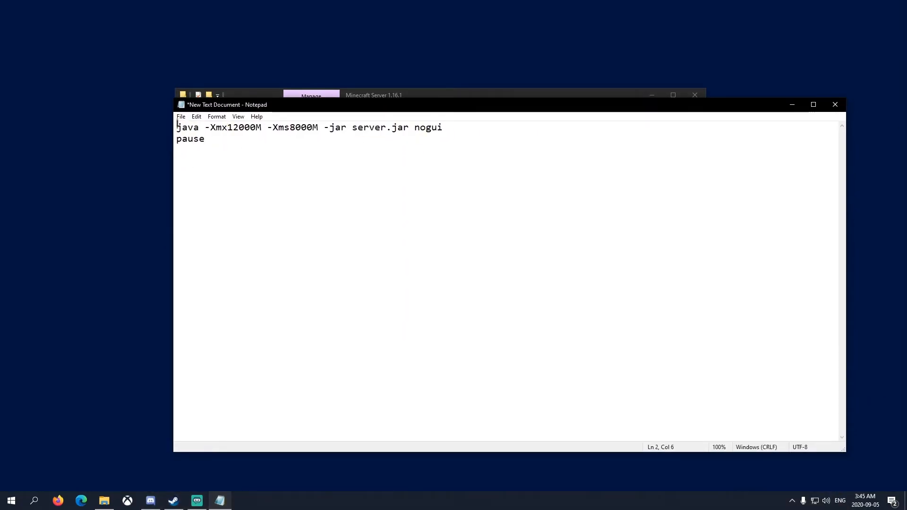
double_click(233, 127)
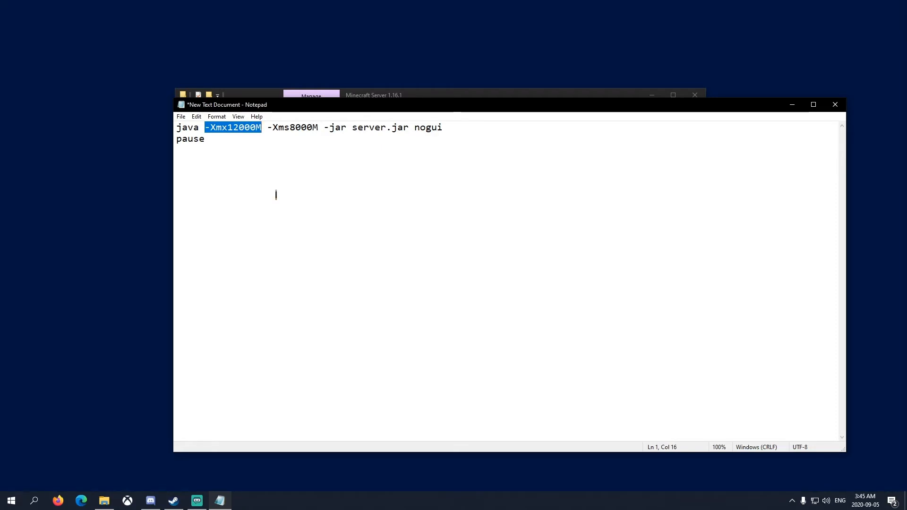
mouse_move(332, 199)
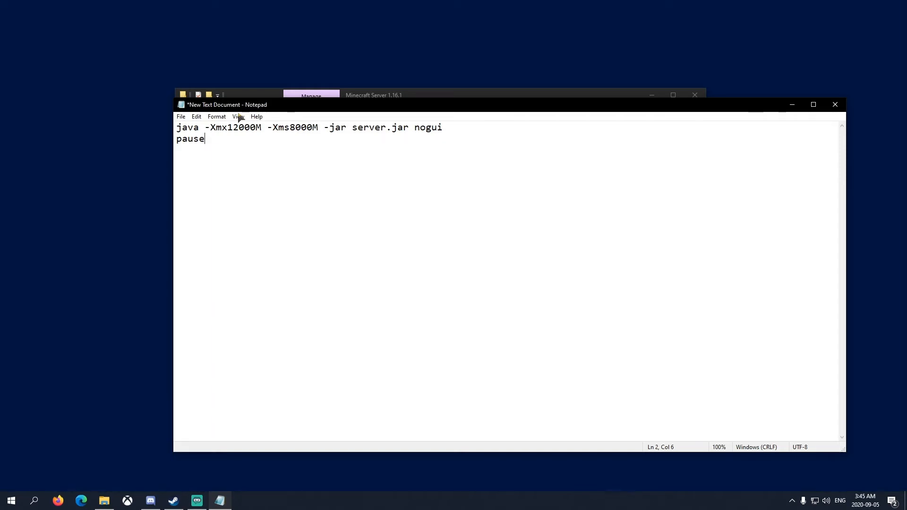
drag(225, 105, 222, 89)
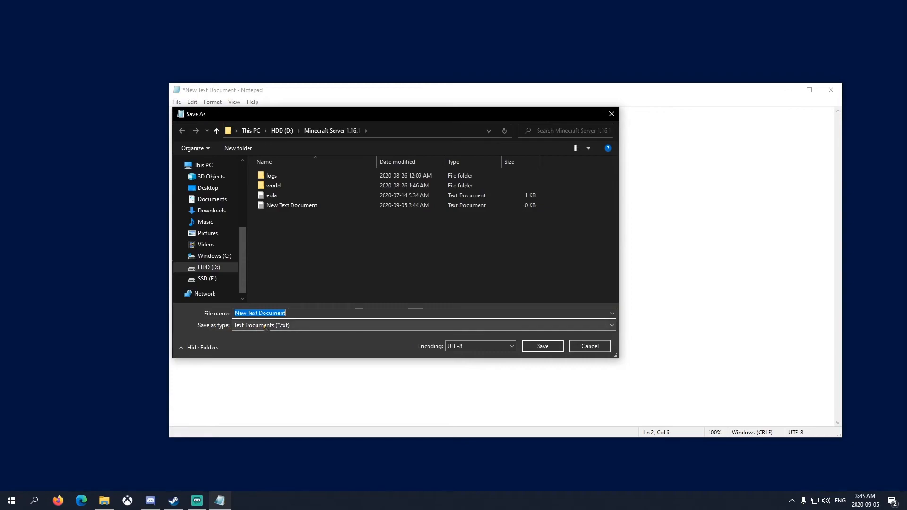
Save the document as run.bat with type All Files in the server folder
click(610, 325)
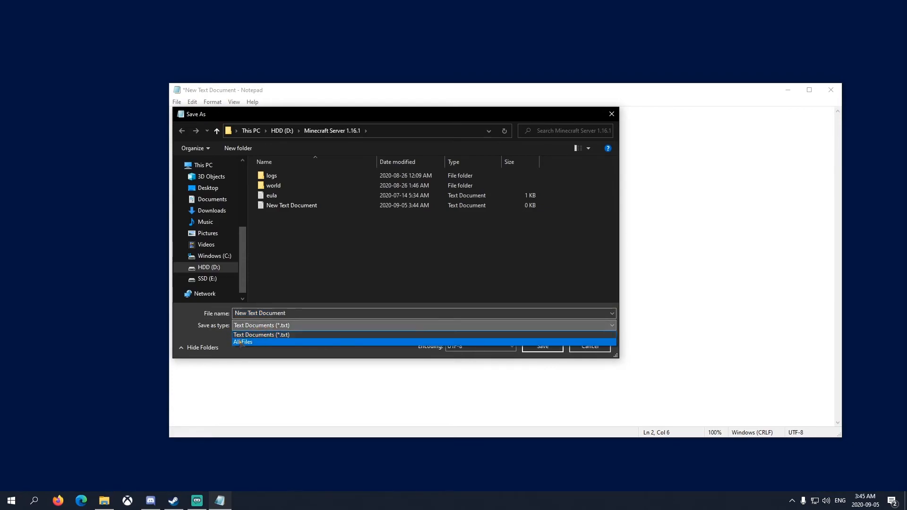
click(243, 341)
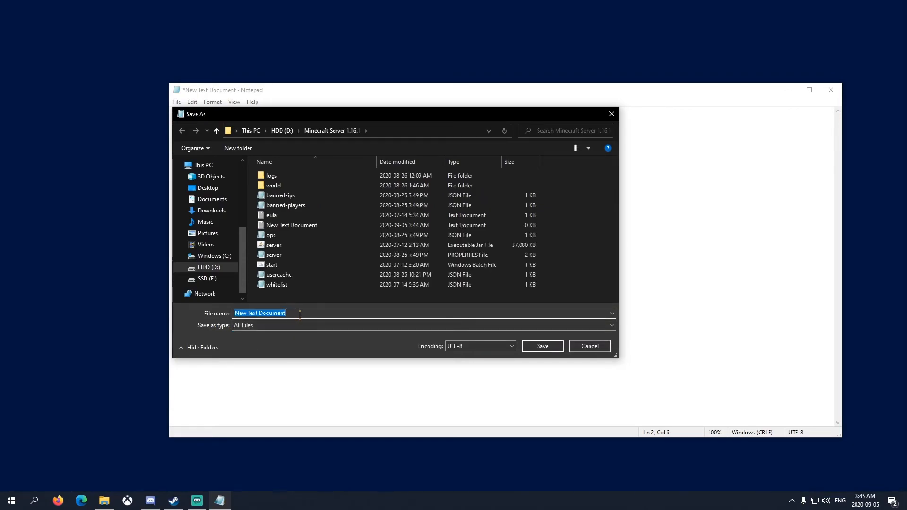
text(s)
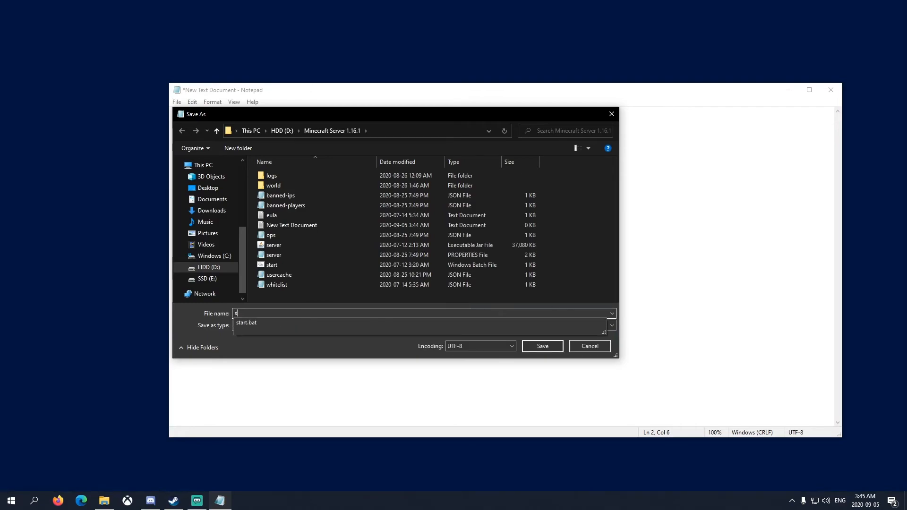
text(run)
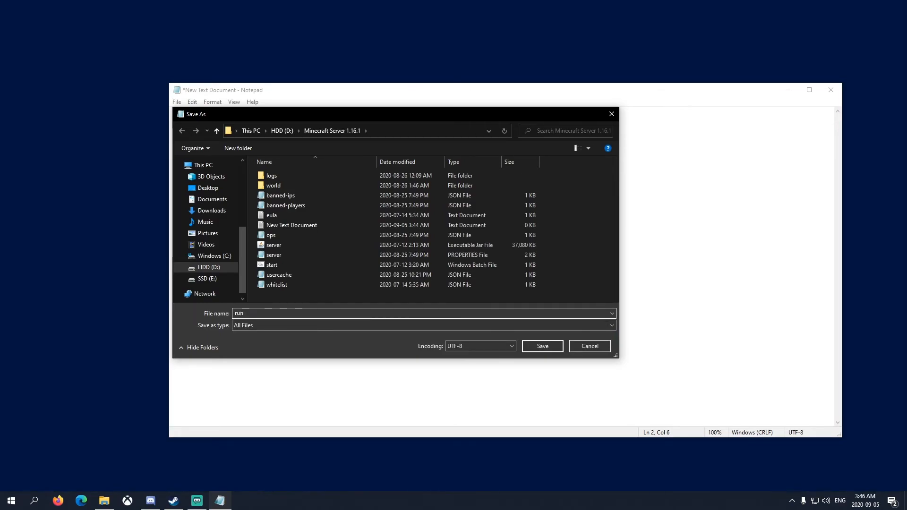
text(.bat)
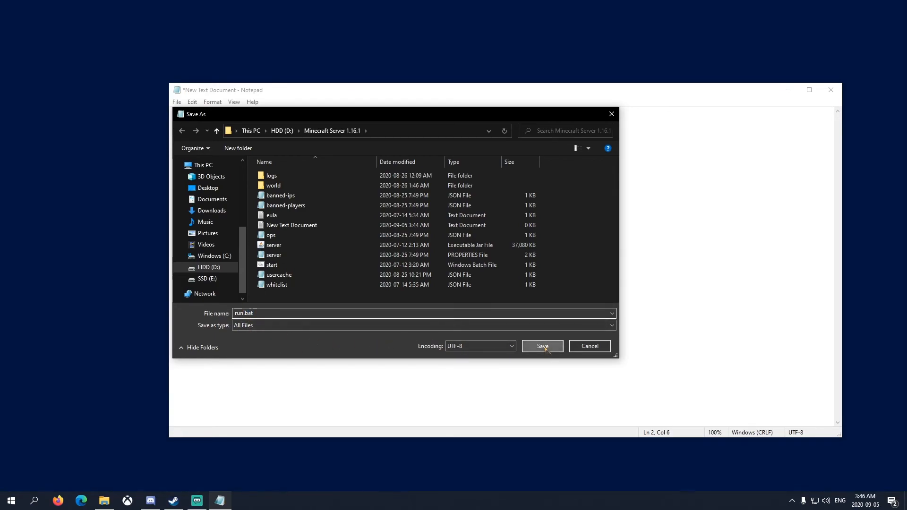
click(541, 345)
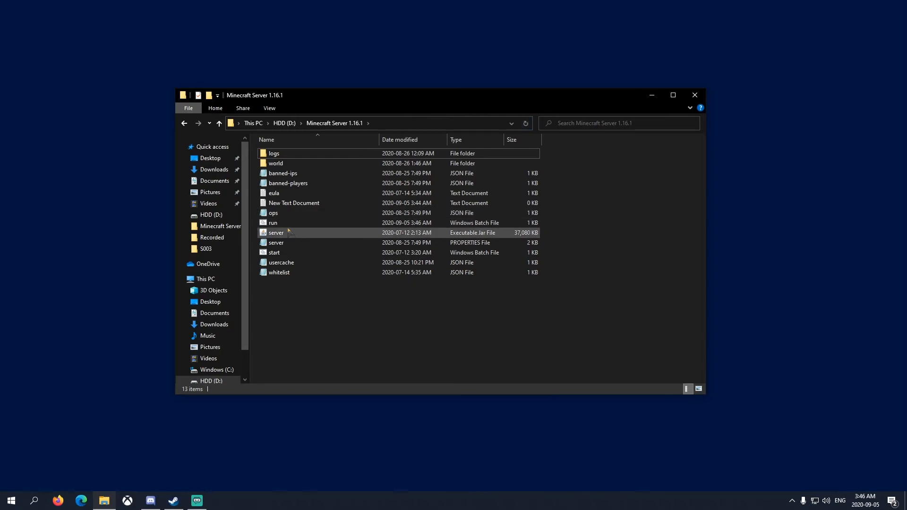
Run run.bat to start the 1.16.1 server, then stop it once loaded
click(272, 223)
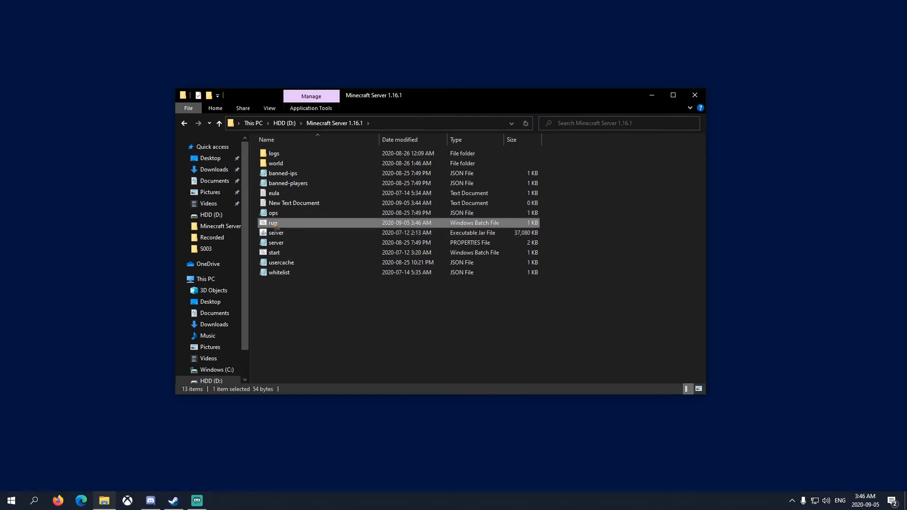
mouse_move(277, 232)
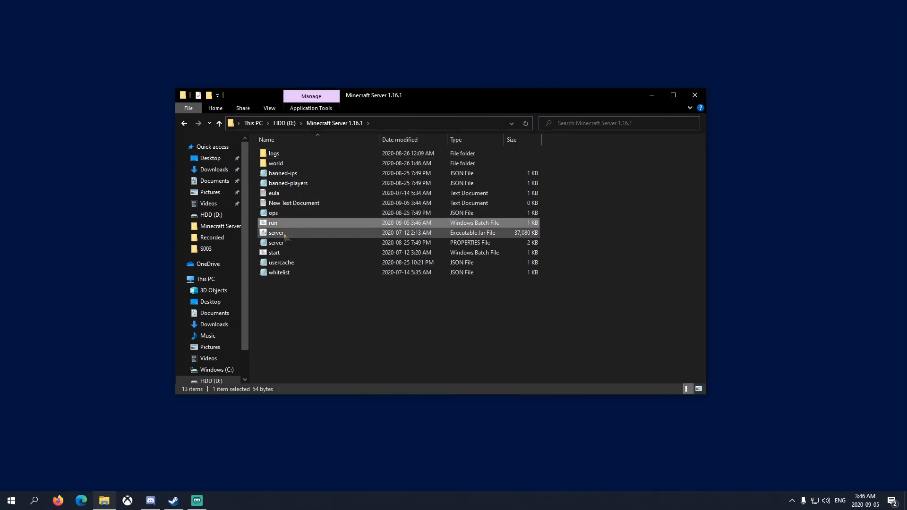
click(272, 223)
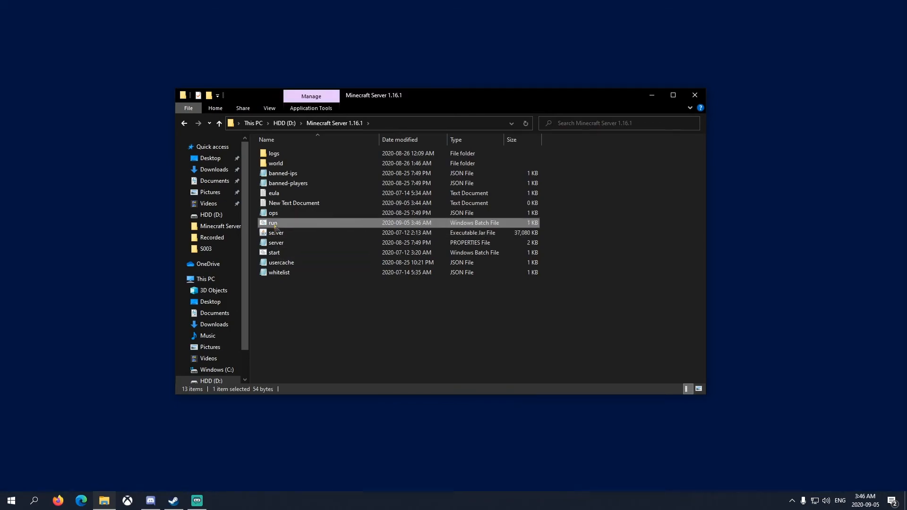
double_click(272, 223)
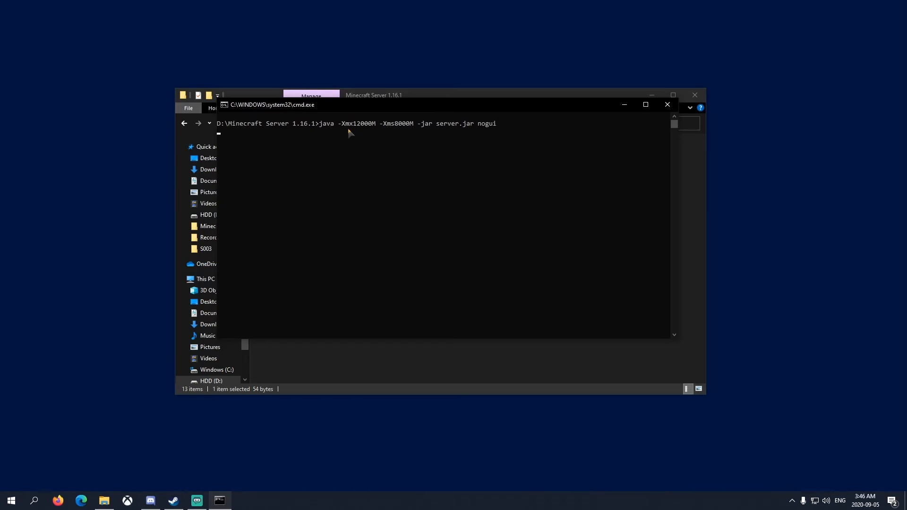
mouse_move(271, 387)
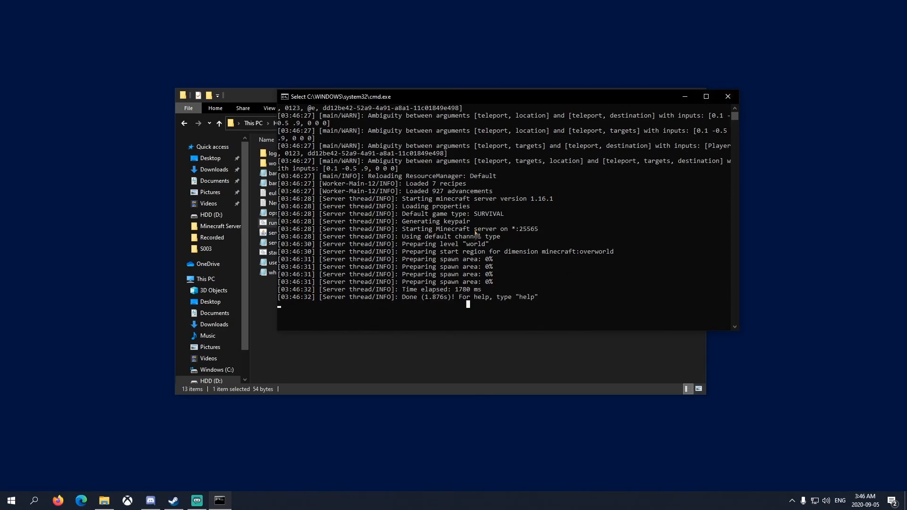
text(stop)
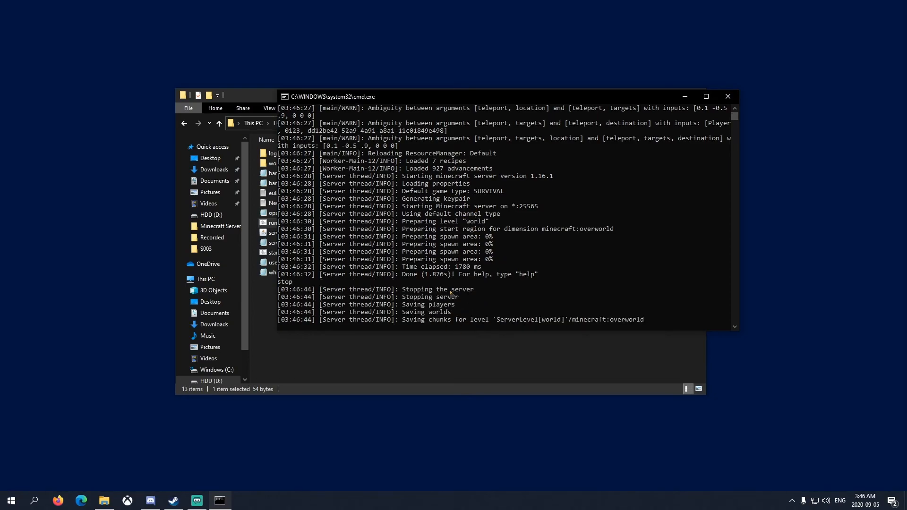
scroll(down, 3)
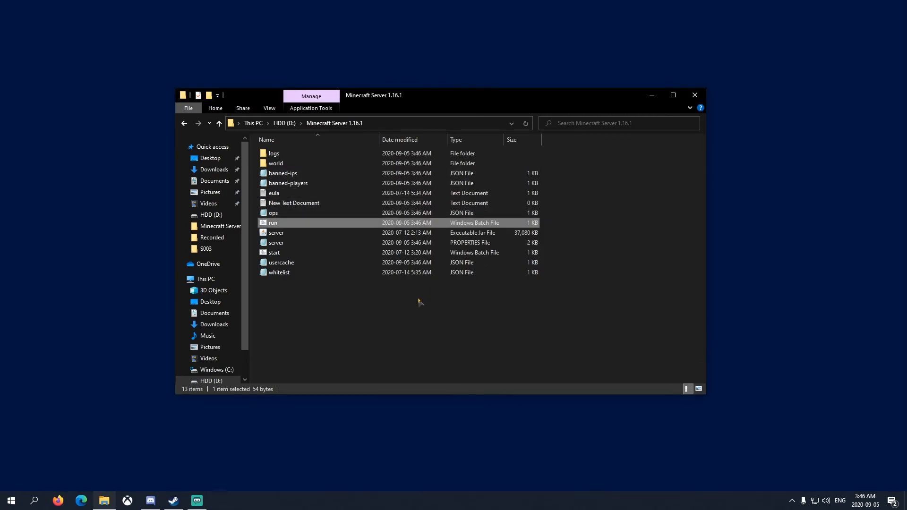
click(417, 314)
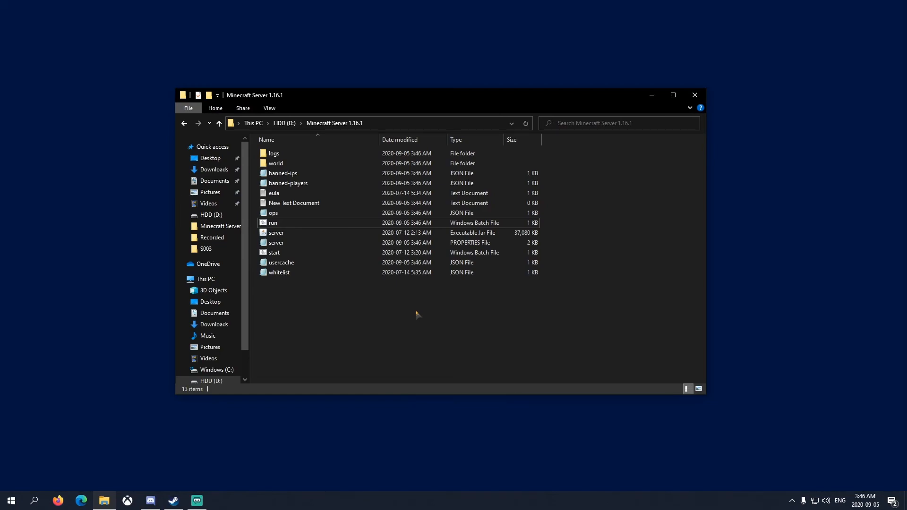
mouse_move(634, 153)
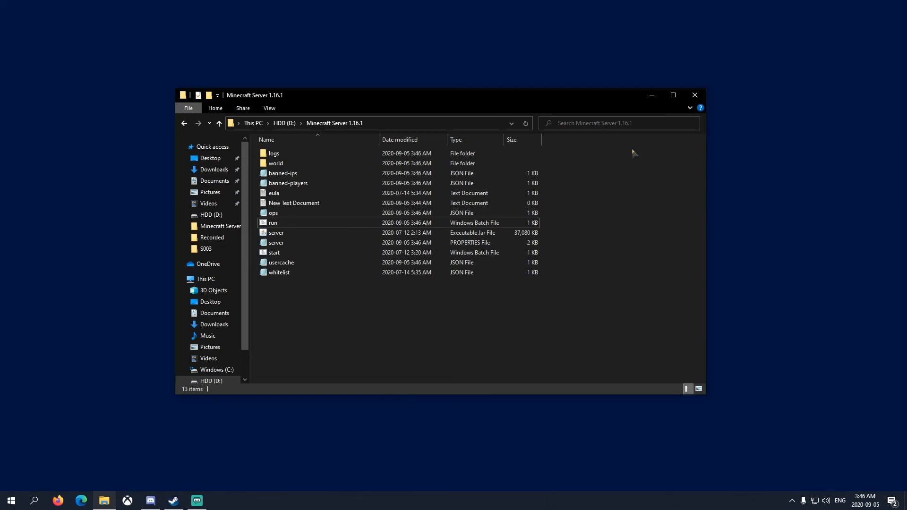